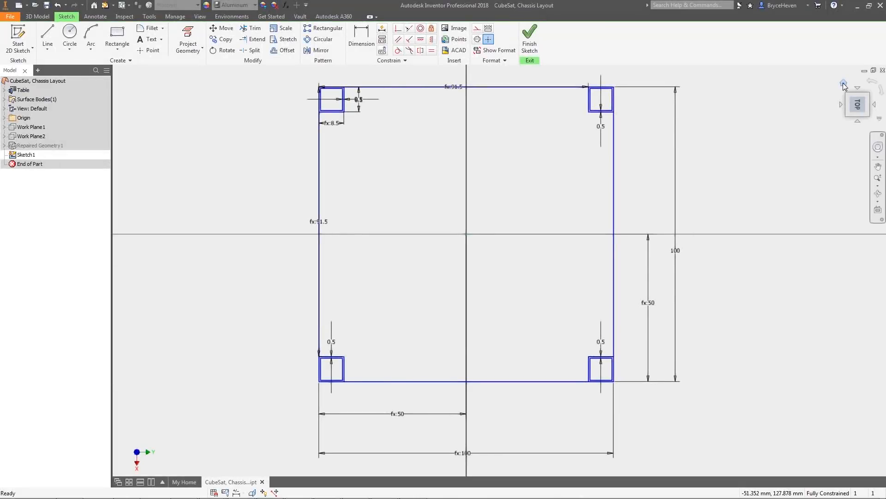
# Step: Extrude the four corner square profiles into uprights and cut the lattice panel cutouts
pyautogui.click(47, 37)
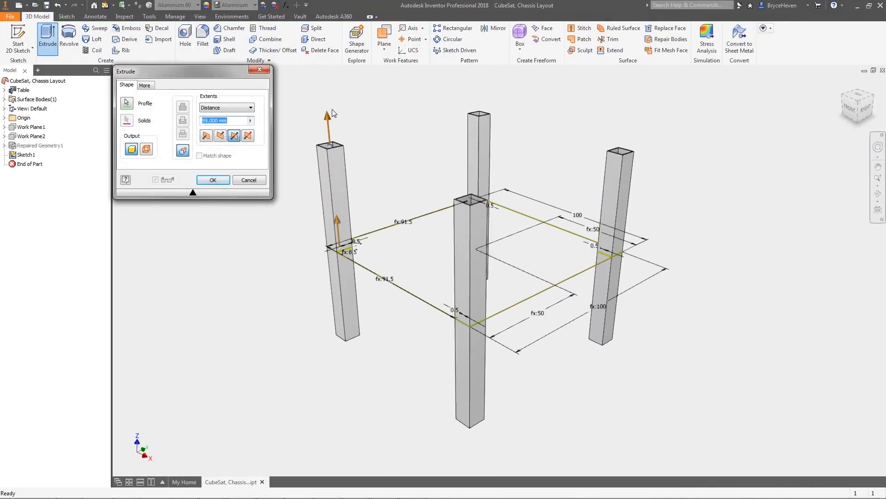
pyautogui.click(213, 180)
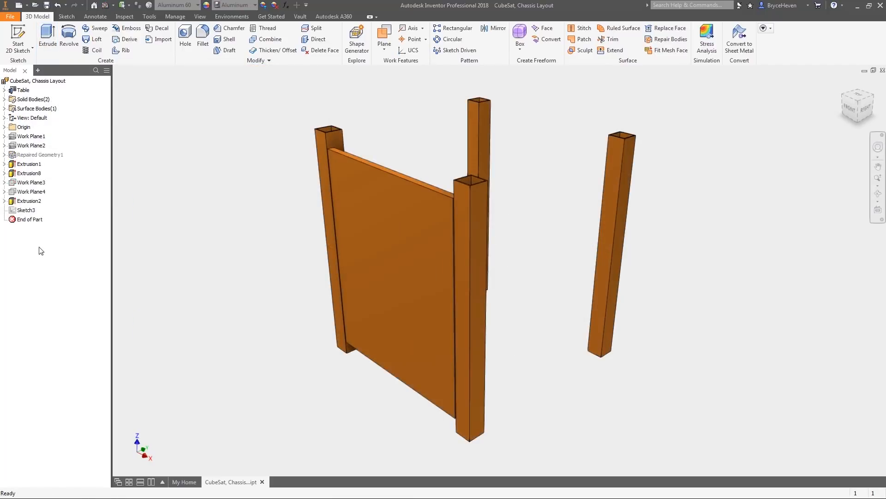
pyautogui.click(47, 34)
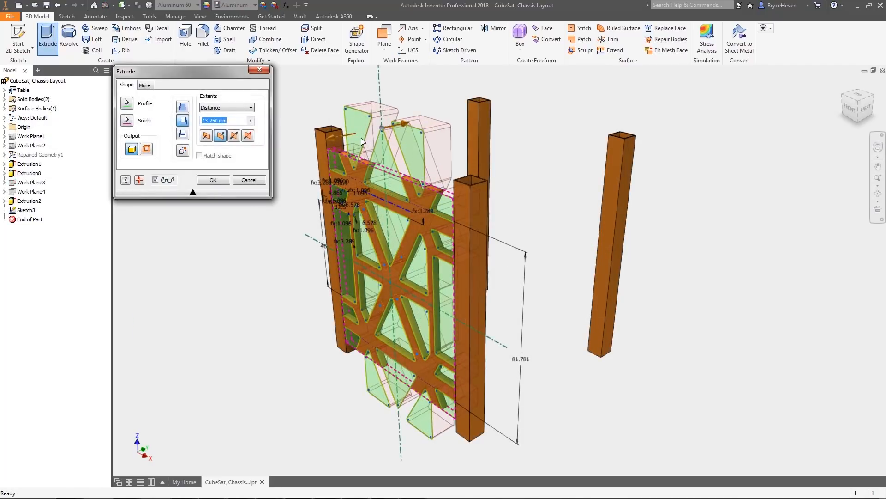
pyautogui.click(213, 180)
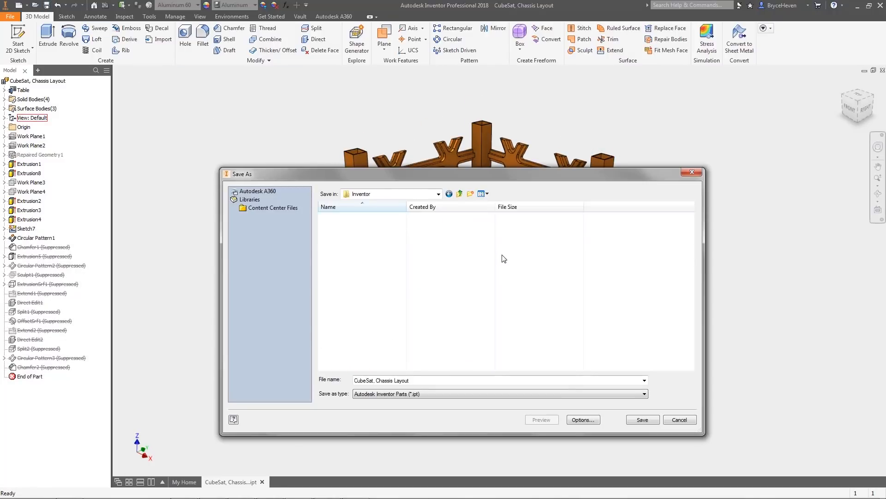
# Step: Save the chassis layout part to the cloud project for the CubeSat assembly
pyautogui.click(641, 420)
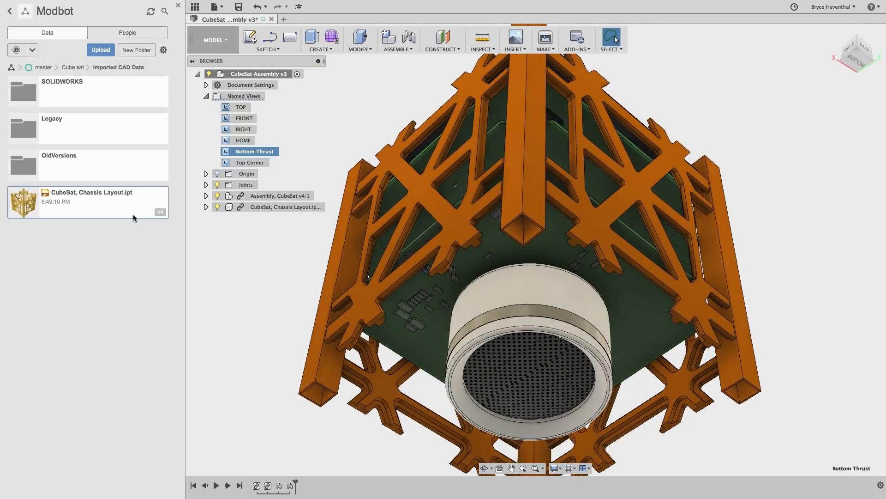
# Step: Cut the gripper jaw body with the chassis upright, then show the robot arm top-level assembly
pyautogui.rightClick(88, 88)
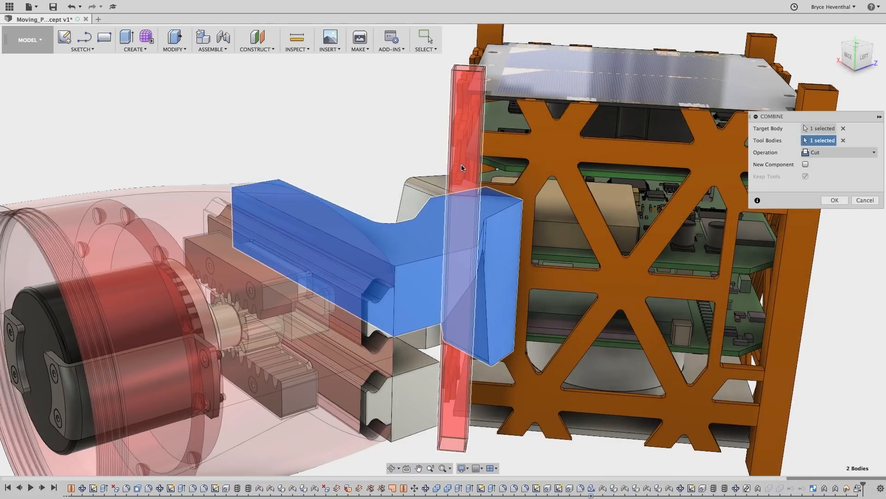
pyautogui.click(834, 199)
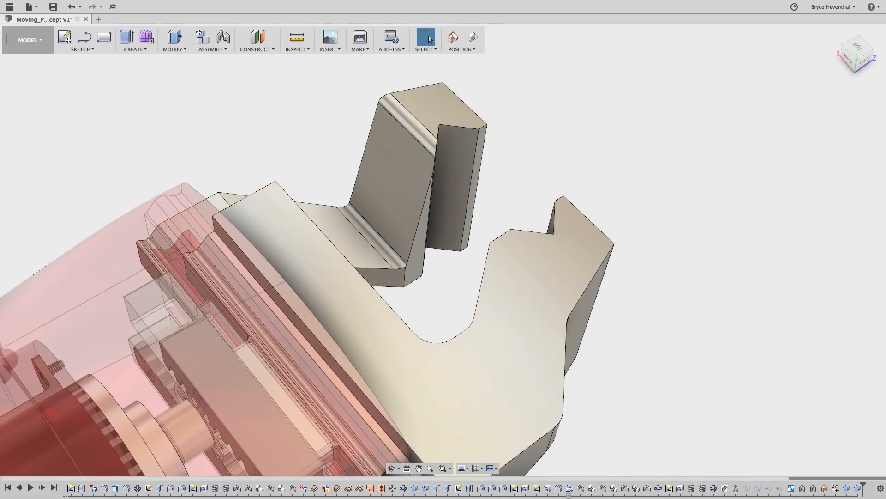
pyautogui.click(135, 18)
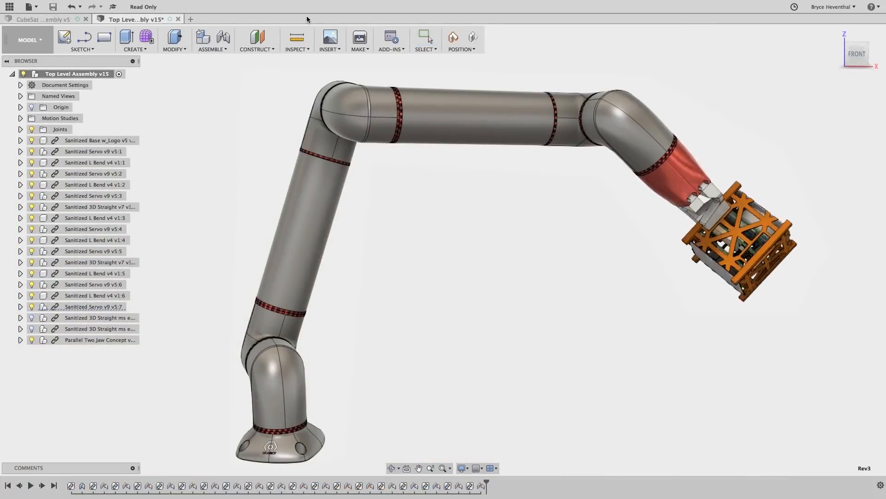
# Step: Return to Inventor and extrude hexagonal bars along the four chassis corner uprights
pyautogui.click(28, 40)
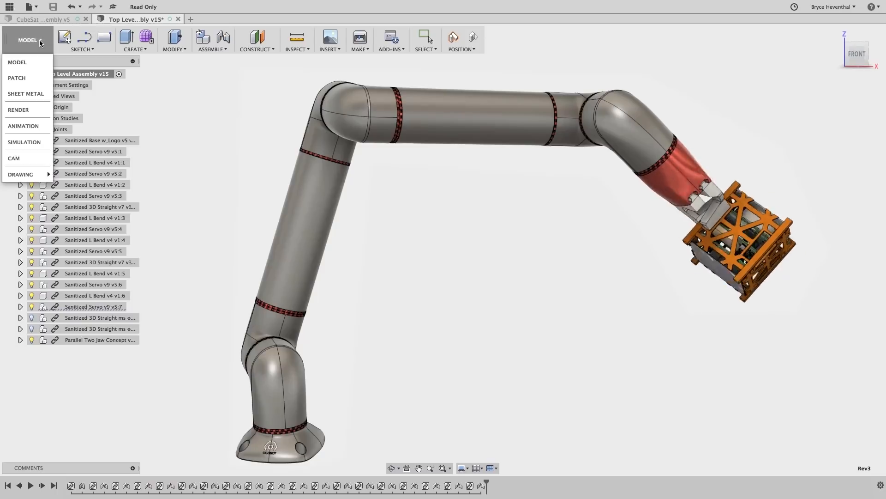
pyautogui.click(24, 143)
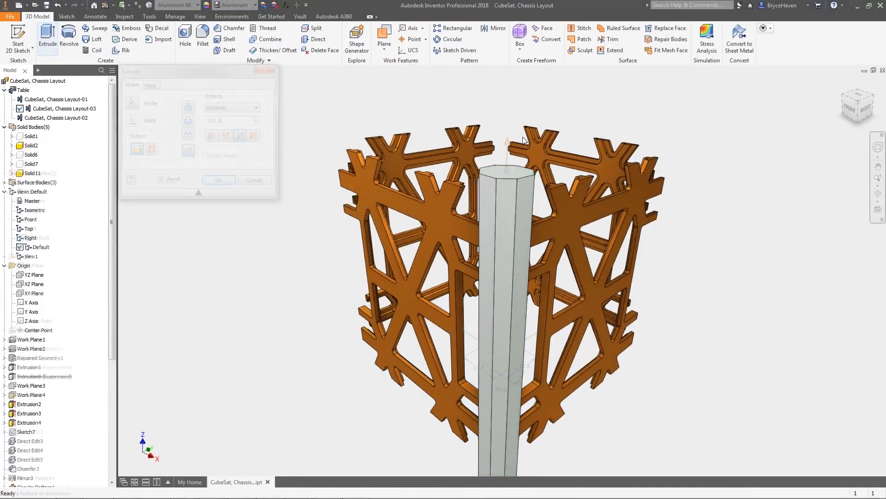
pyautogui.click(217, 180)
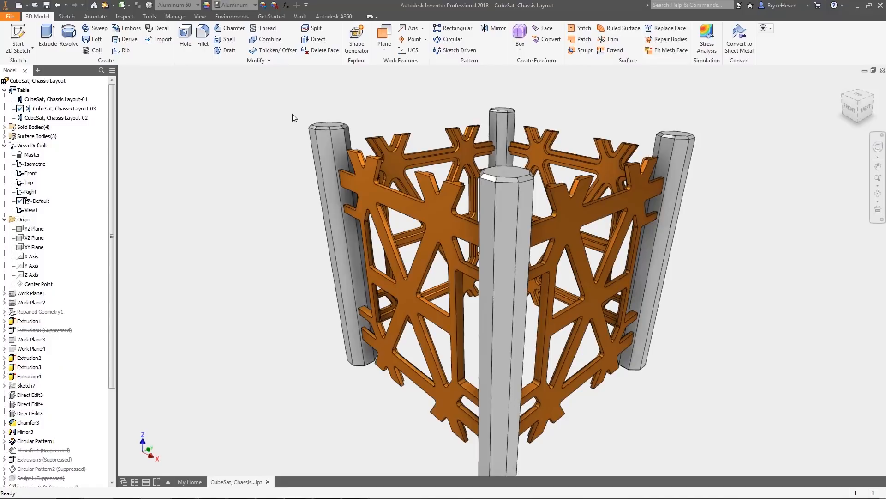